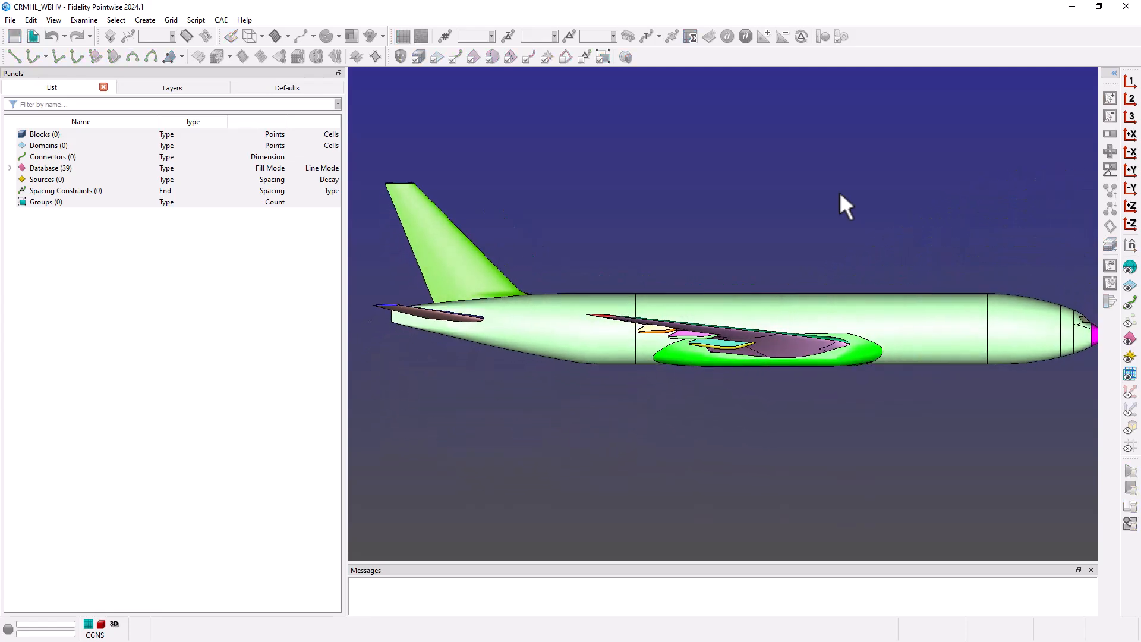
Step: Show only layer 100 Surface Mesh, hiding layer 0 Model, so the triangulated aircraft appears
{"action": "left_click", "coordinate": [171, 88]}
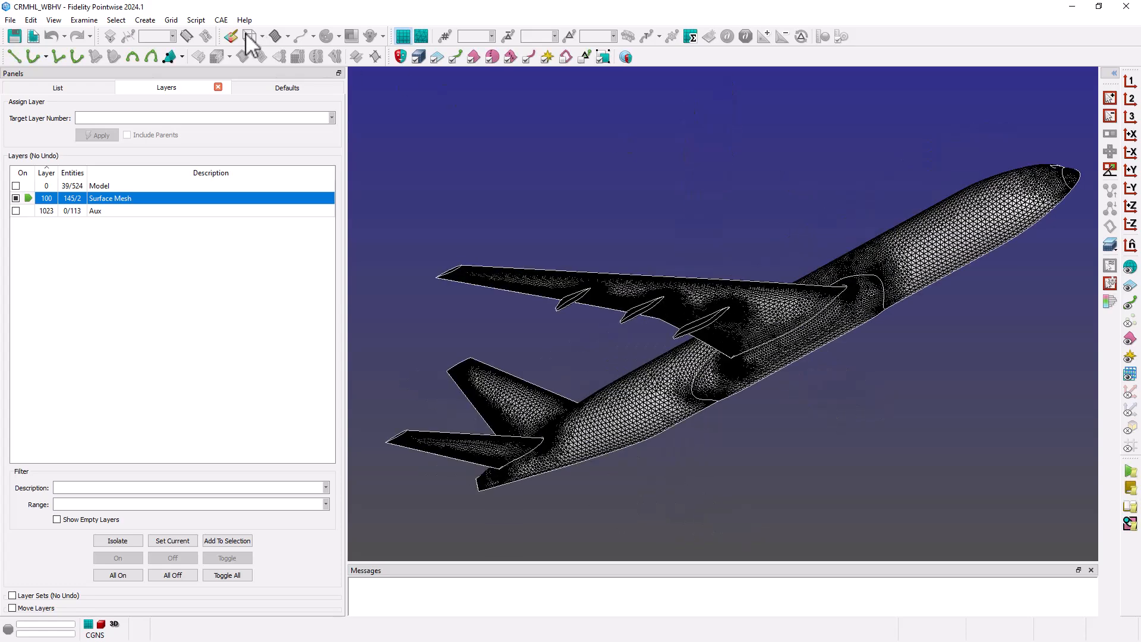
{"action": "left_click", "coordinate": [217, 19]}
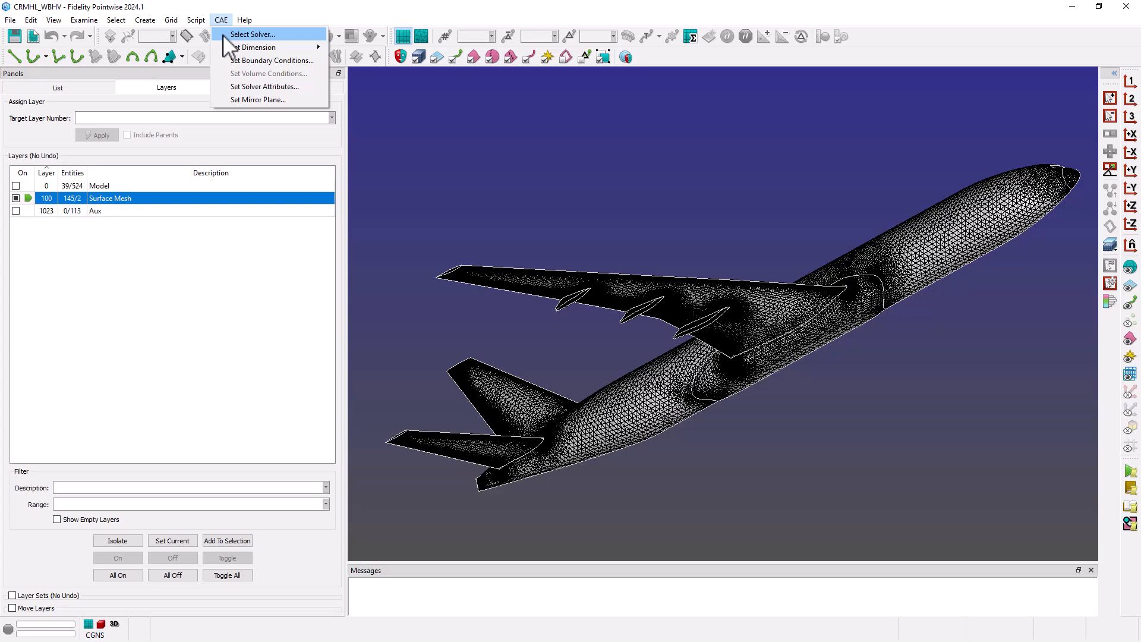
Step: Make Fidelity CharLES the CAE solver and select all 38 surface domains in the List panel
{"action": "left_click", "coordinate": [257, 33]}
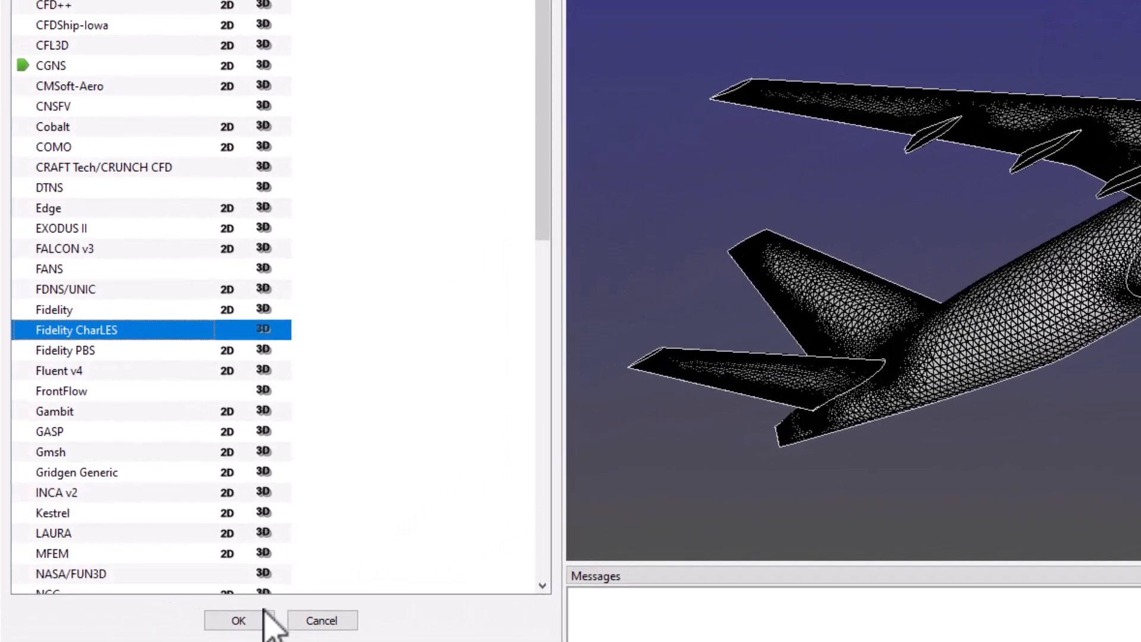
{"action": "left_click", "coordinate": [240, 621]}
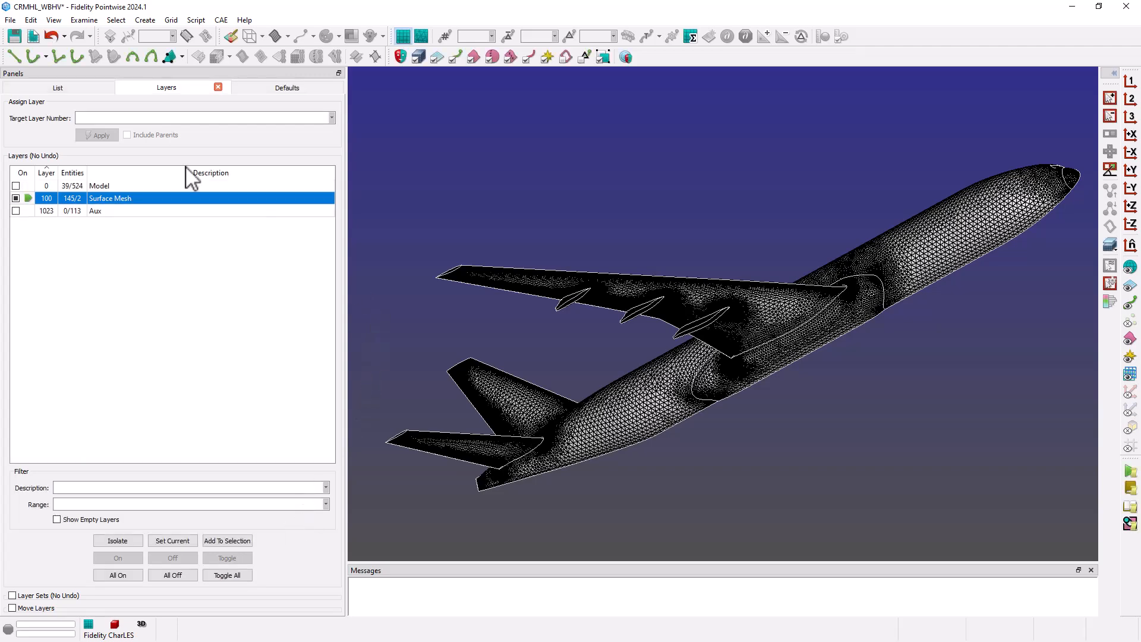
{"action": "left_click", "coordinate": [57, 88]}
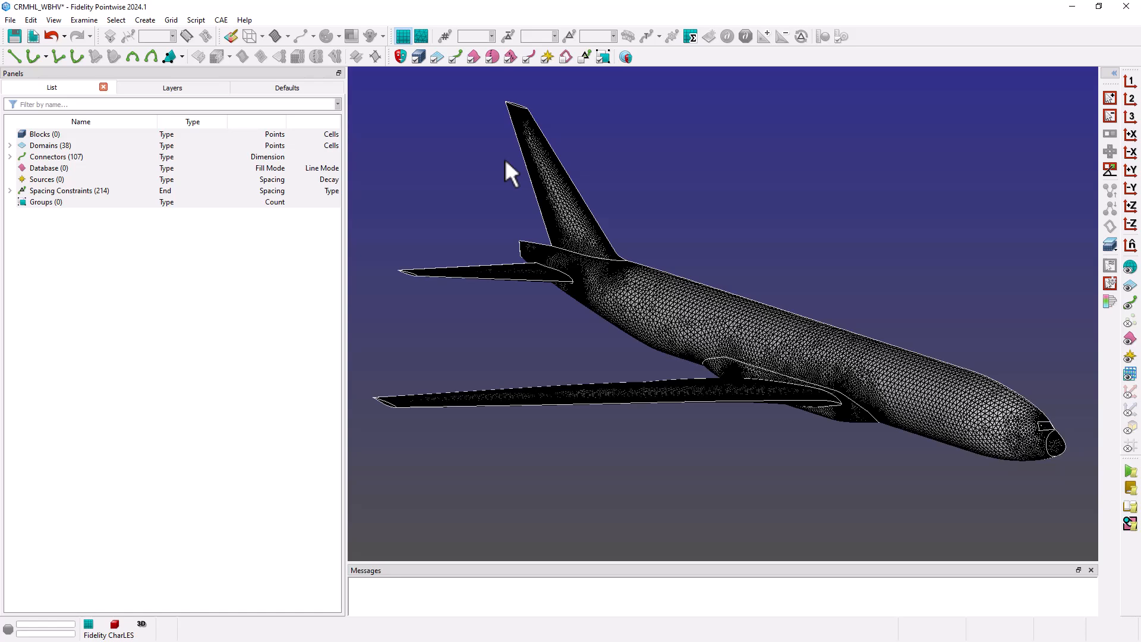
{"action": "mouse_move", "coordinate": [454, 176]}
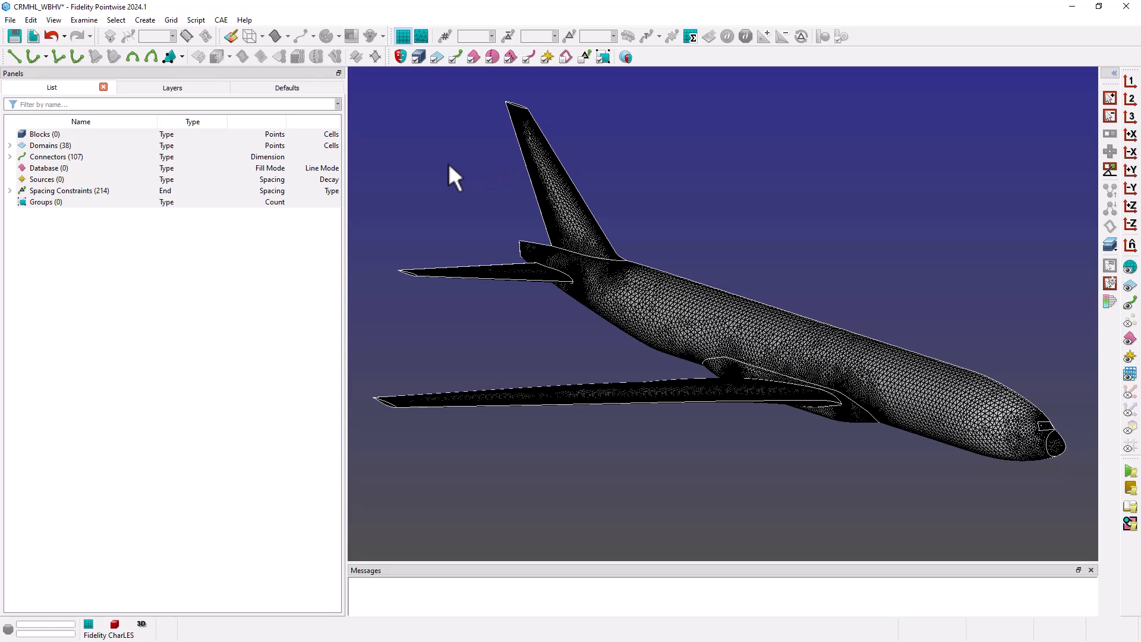
{"action": "left_click", "coordinate": [41, 145]}
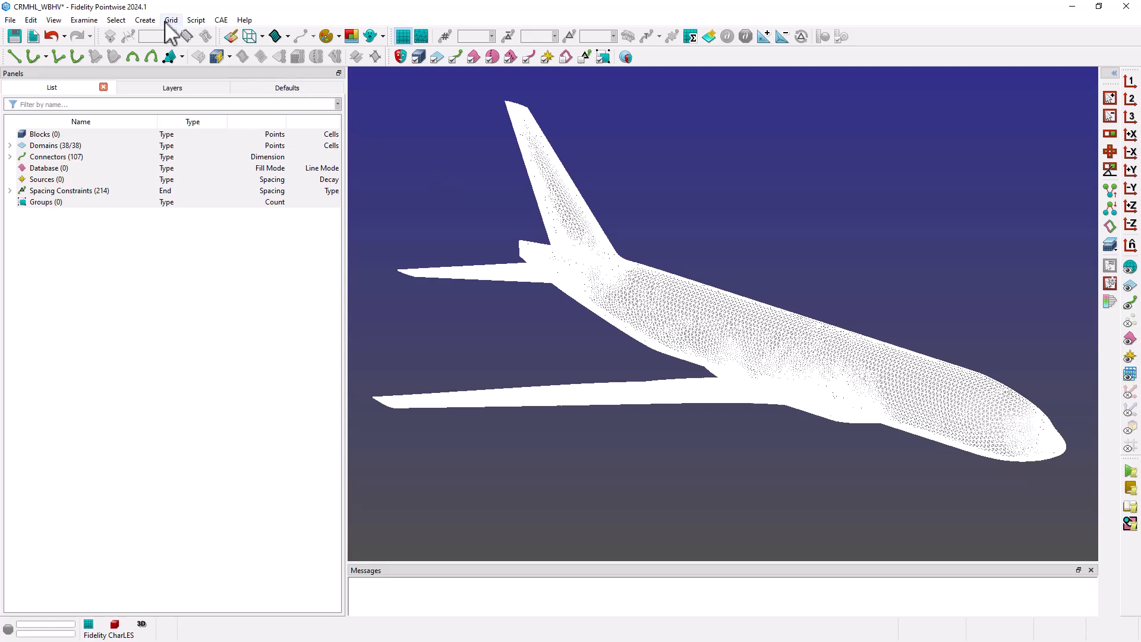
Step: Start an Automatic Volume Mesh on the selected domains and begin creating its farfield boundaries
{"action": "left_click", "coordinate": [144, 19]}
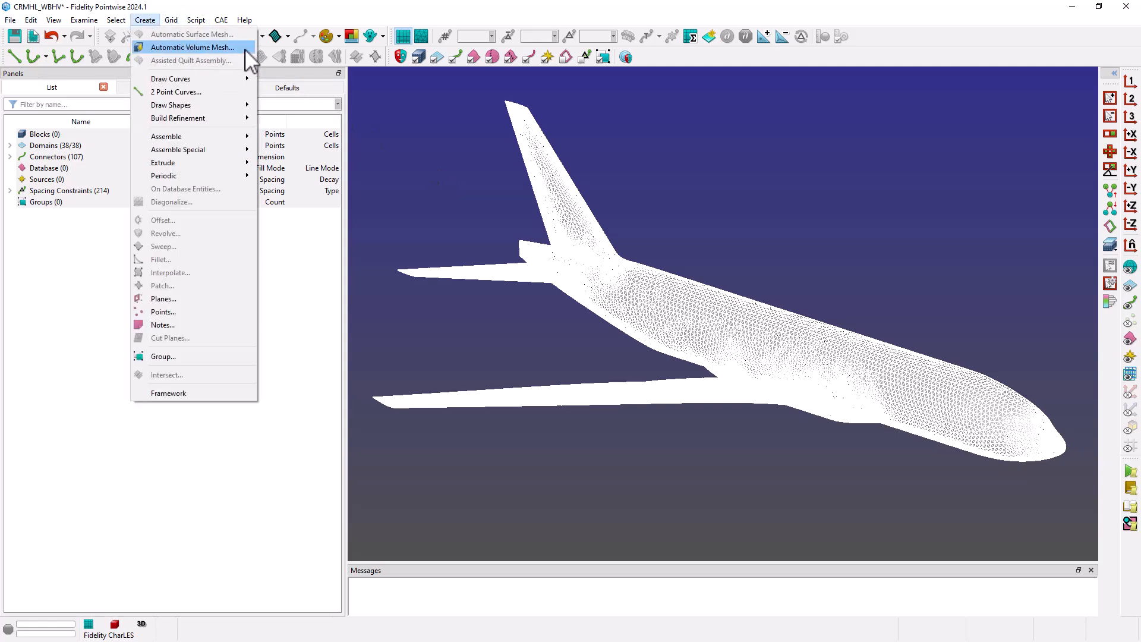
{"action": "left_click", "coordinate": [186, 47]}
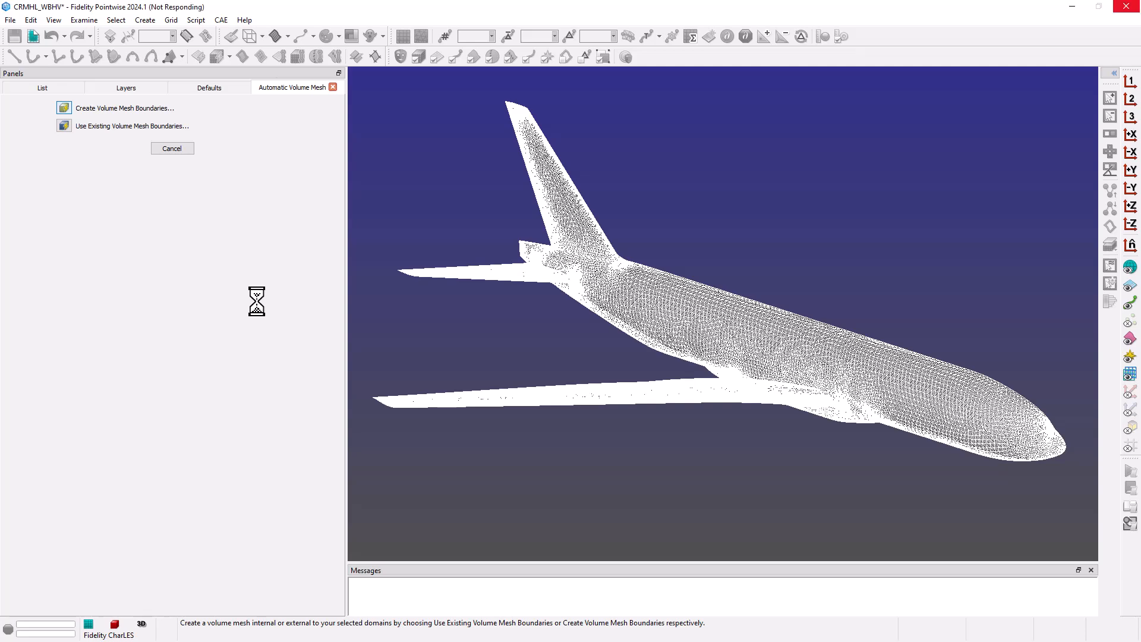
{"action": "left_click", "coordinate": [124, 107]}
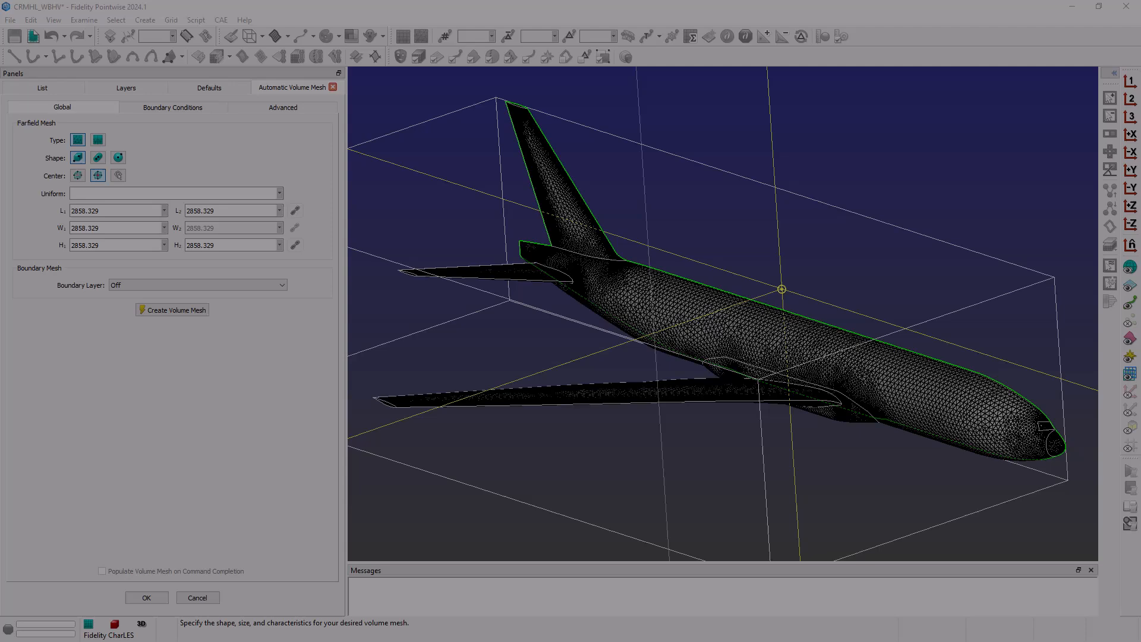
{"action": "mouse_move", "coordinate": [475, 343]}
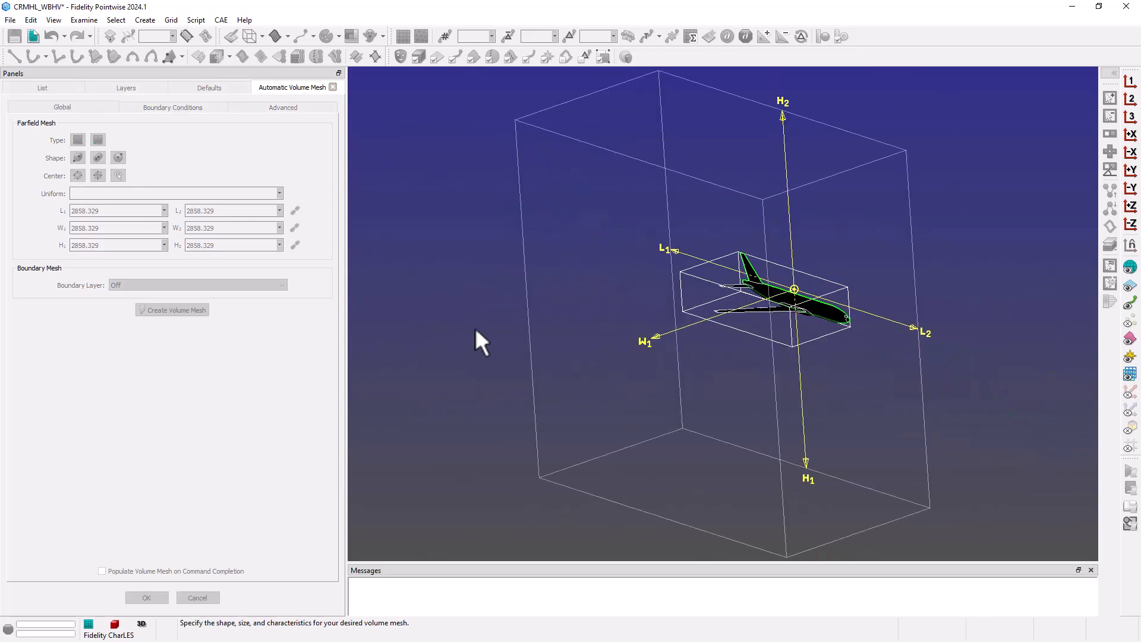
Step: Make the farfield a hemisphere of radius 15000 and generate the volume mesh block
{"action": "left_click", "coordinate": [117, 157]}
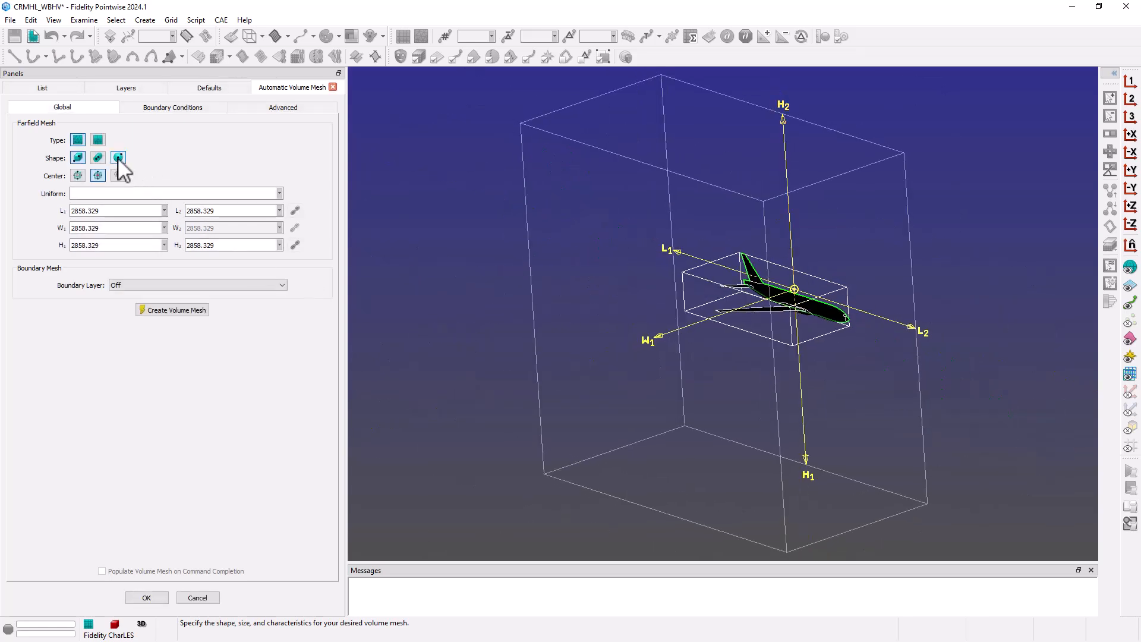
{"action": "left_click", "coordinate": [117, 157]}
{"action": "type", "text": "15000"}
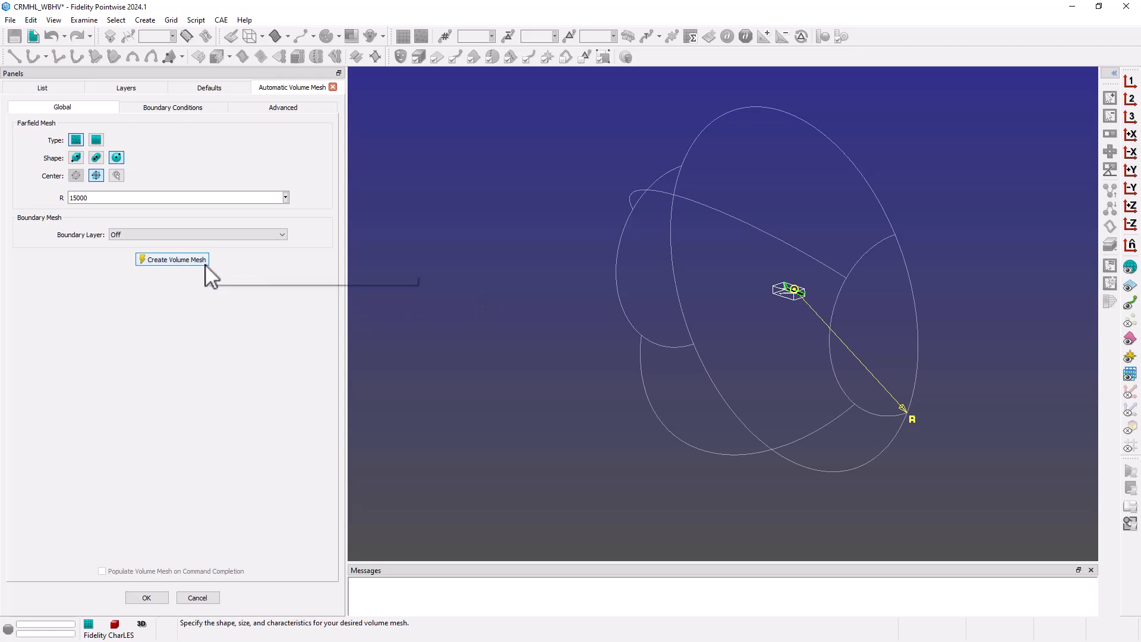
{"action": "left_click", "coordinate": [171, 259]}
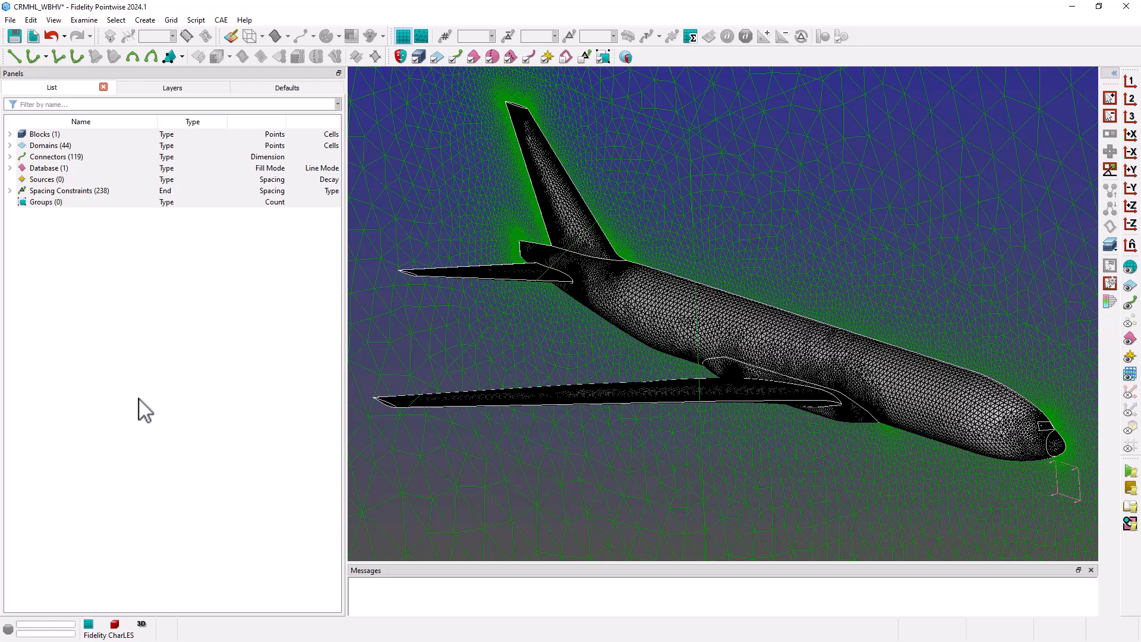
{"action": "mouse_move", "coordinate": [150, 371]}
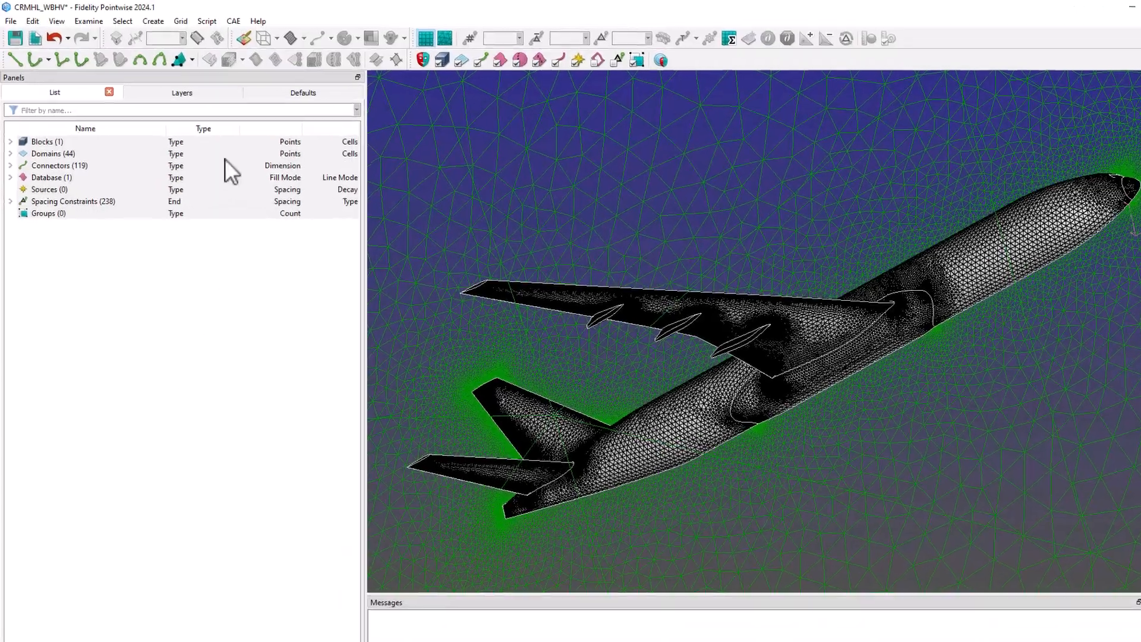
Step: Create boundary conditions in Set BC, adding a new one named fuselage among wing, vtail, htail, ftf, symmetry, farfield
{"action": "left_click", "coordinate": [376, 33]}
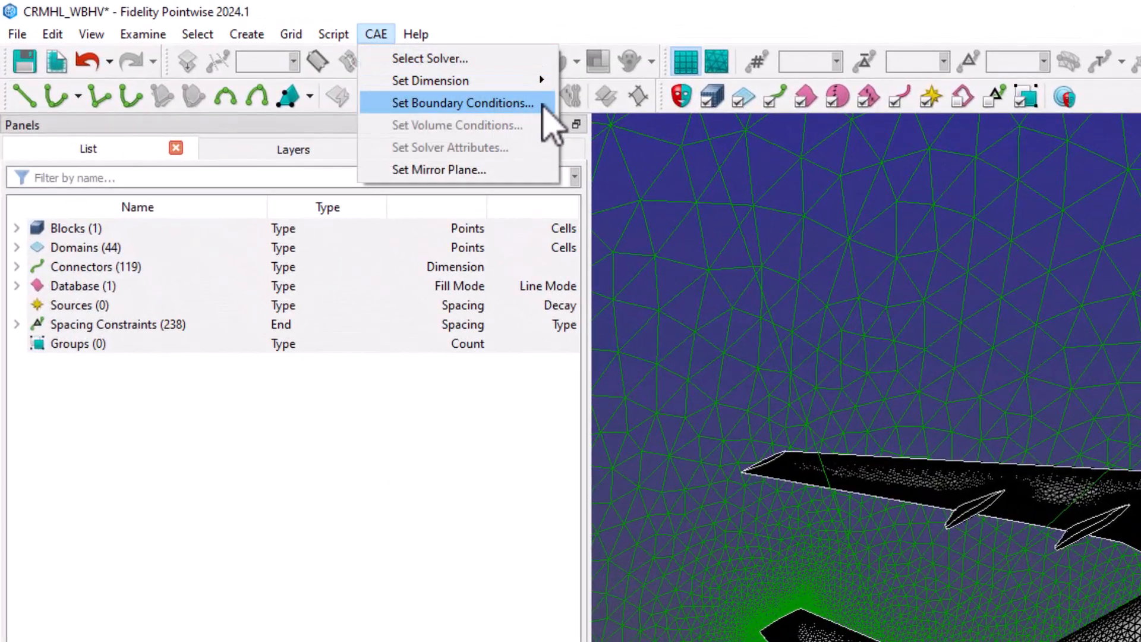
{"action": "left_click", "coordinate": [461, 102]}
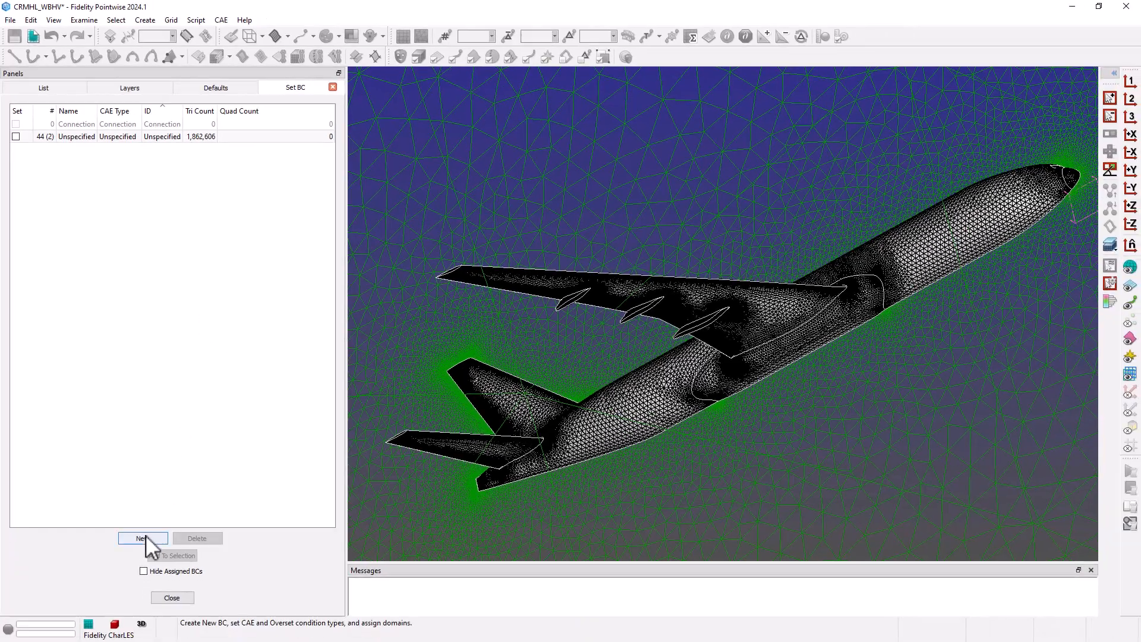
{"action": "left_click", "coordinate": [143, 538]}
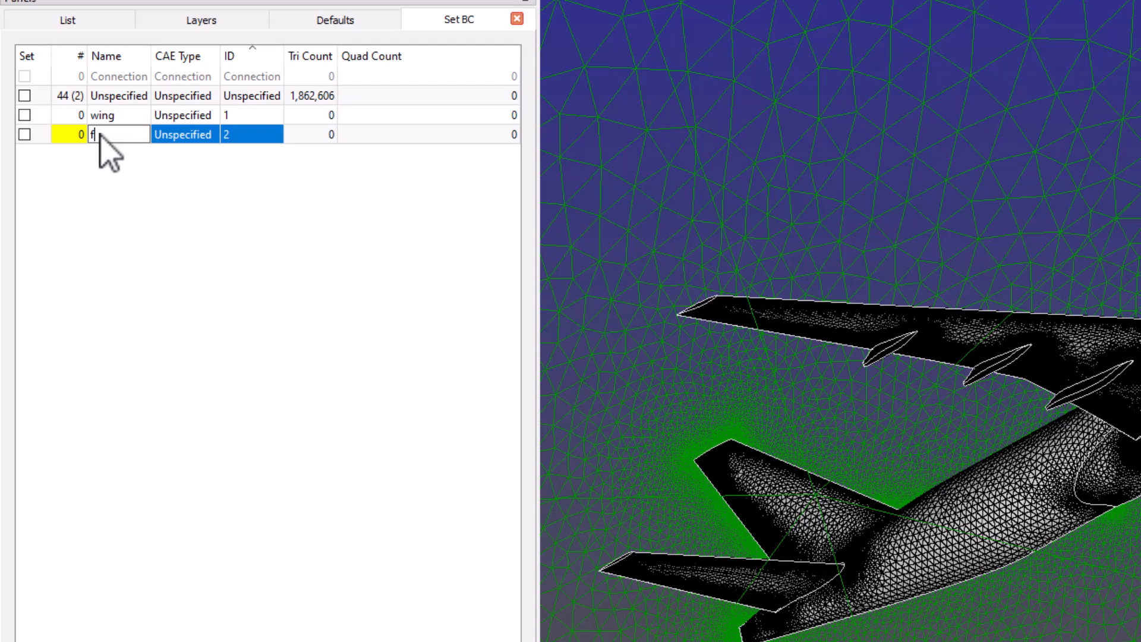
{"action": "type", "text": "fuselage"}
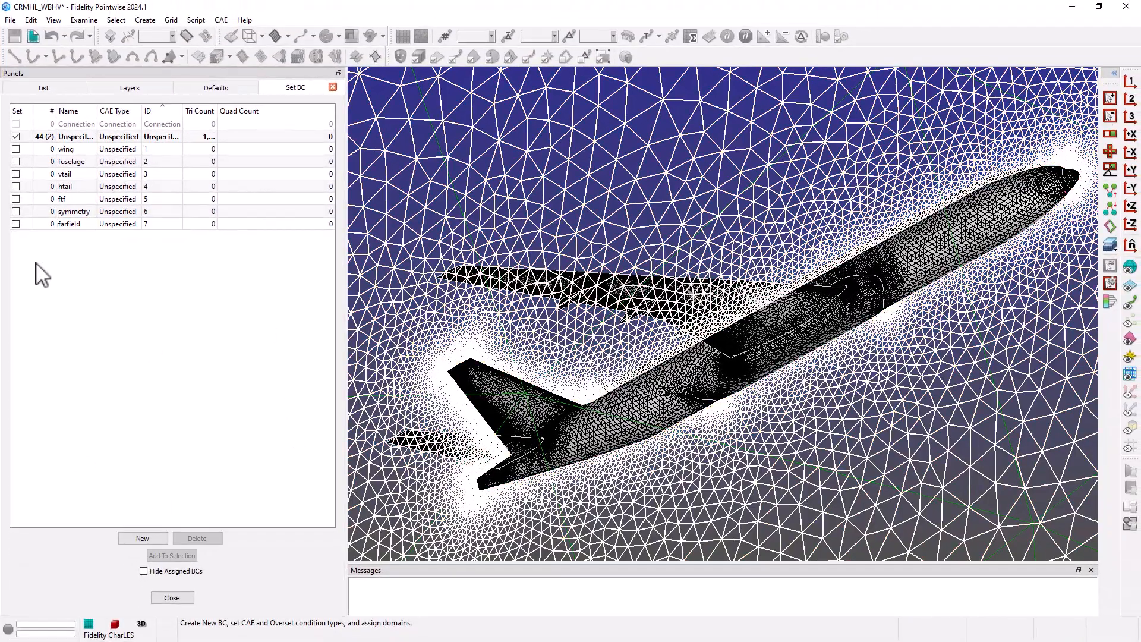
Step: Assign domains to BCs by filtering names (e.g. VERT for vtail), ending with the remaining five on farfield
{"action": "left_click", "coordinate": [43, 88]}
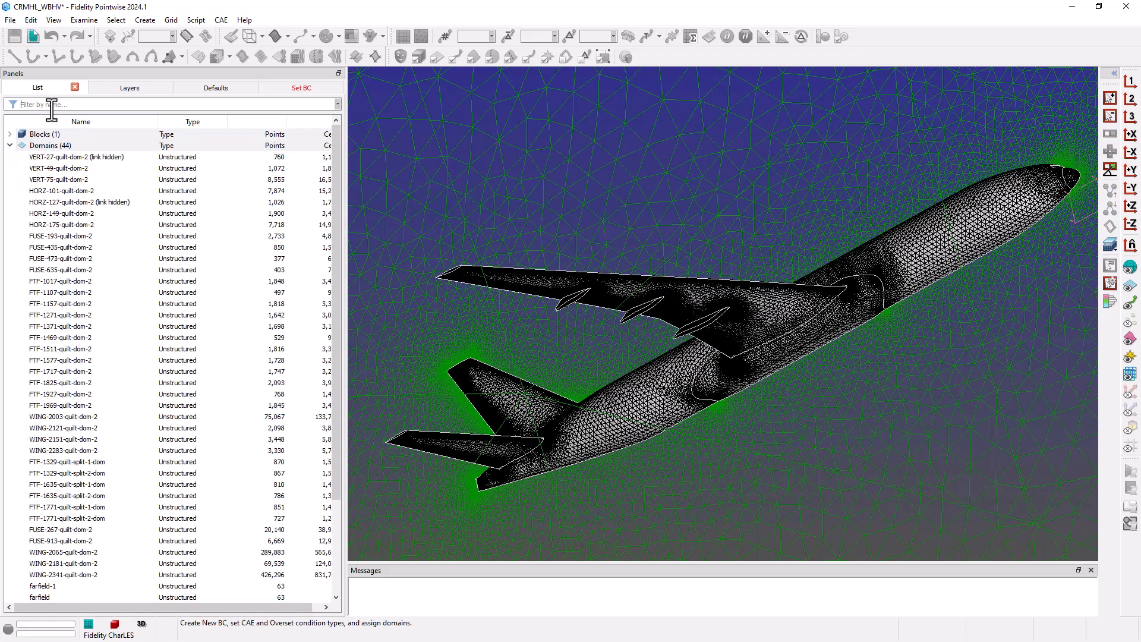
{"action": "type", "text": "VERT"}
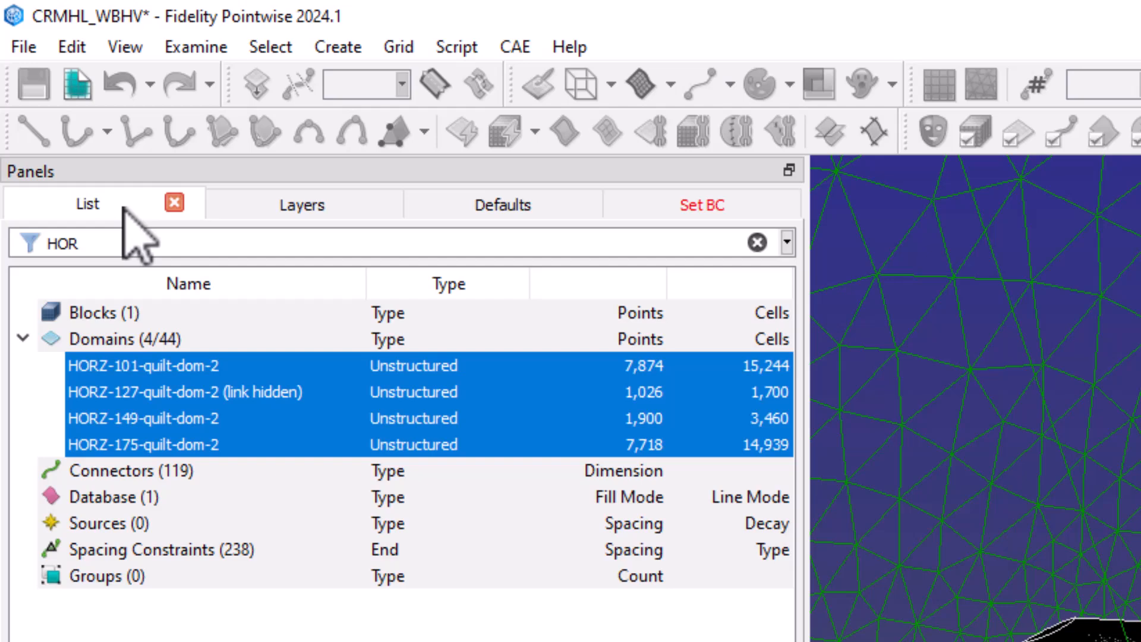
{"action": "left_click", "coordinate": [701, 204]}
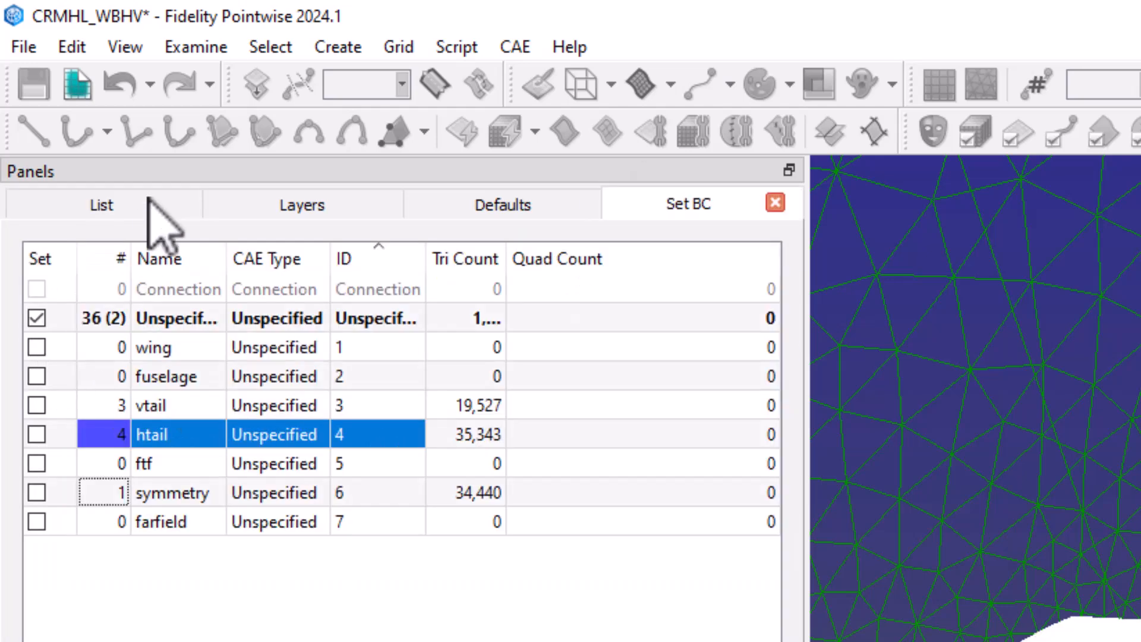
{"action": "left_click", "coordinate": [101, 205]}
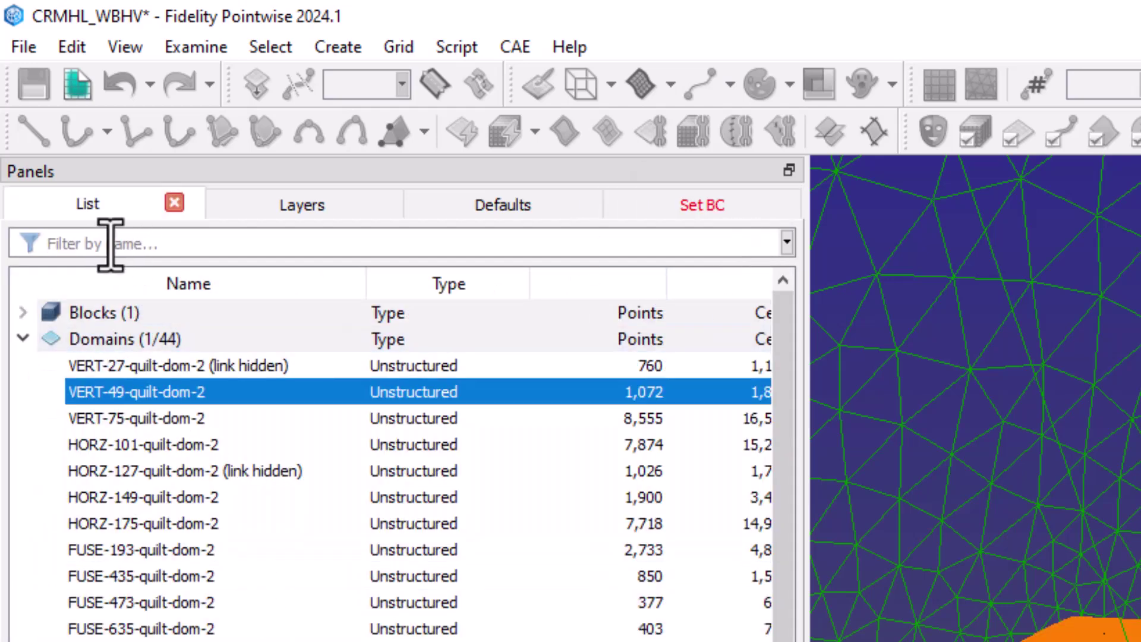
{"action": "left_click", "coordinate": [703, 204]}
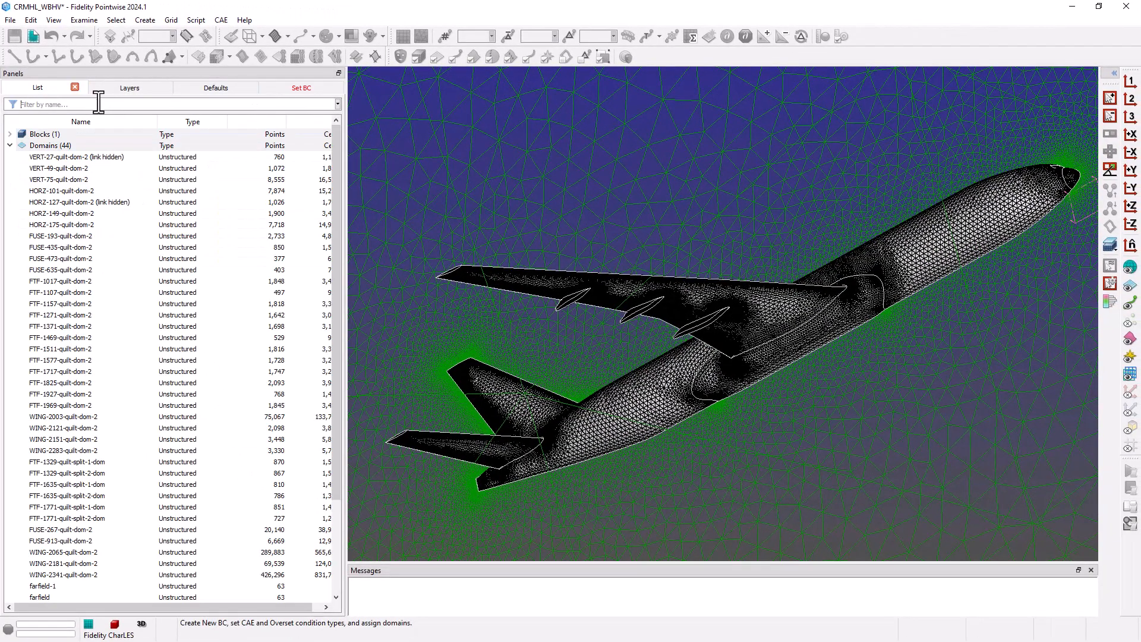
{"action": "left_click", "coordinate": [301, 88]}
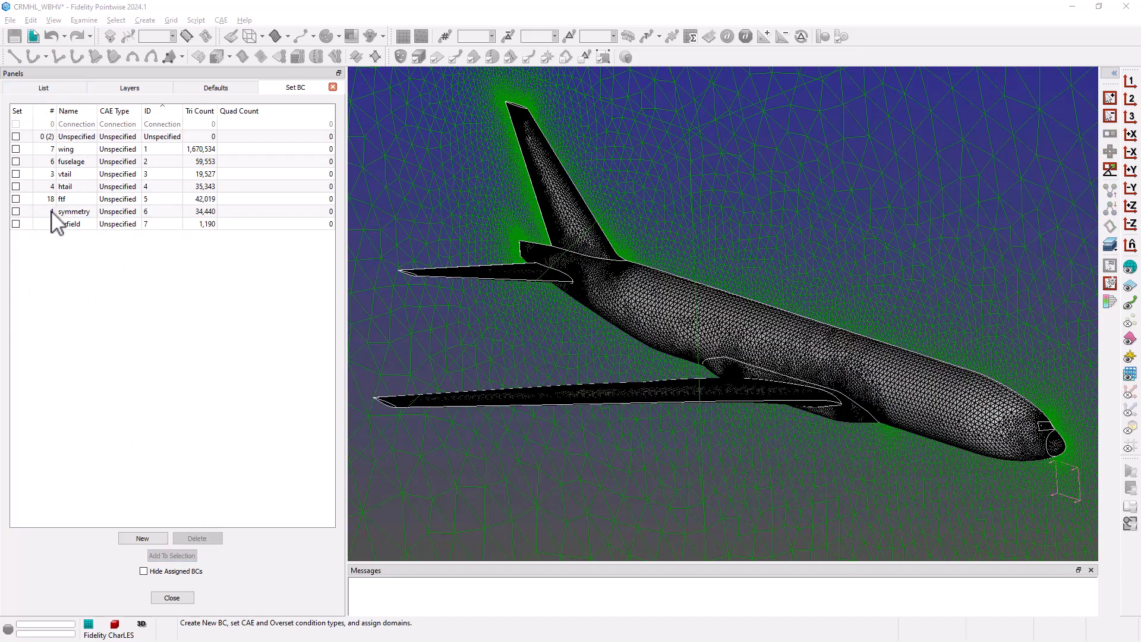
{"action": "left_click", "coordinate": [65, 148]}
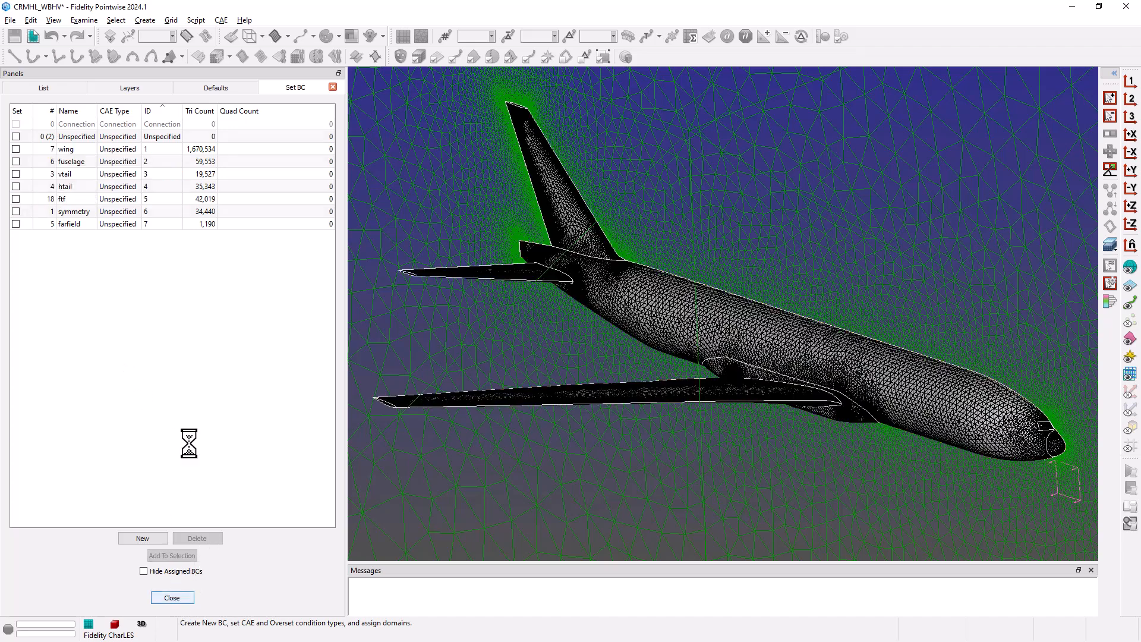
Step: Close Set BC, select the volume block and start a CAE export of the grid
{"action": "left_click", "coordinate": [173, 597]}
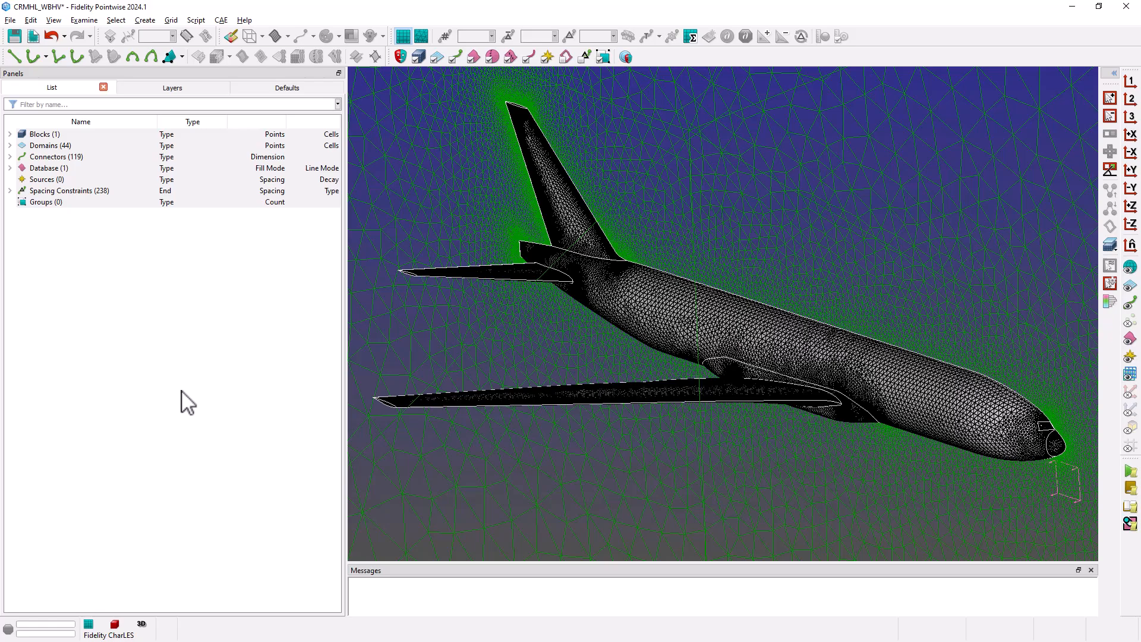
{"action": "left_click", "coordinate": [39, 135]}
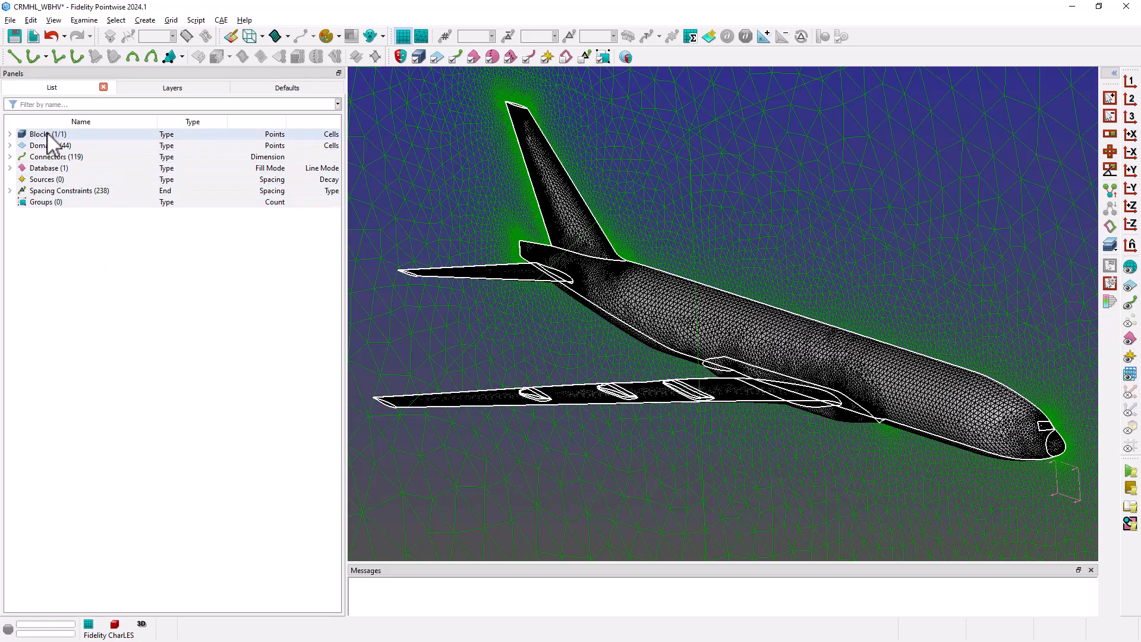
{"action": "left_click", "coordinate": [13, 19]}
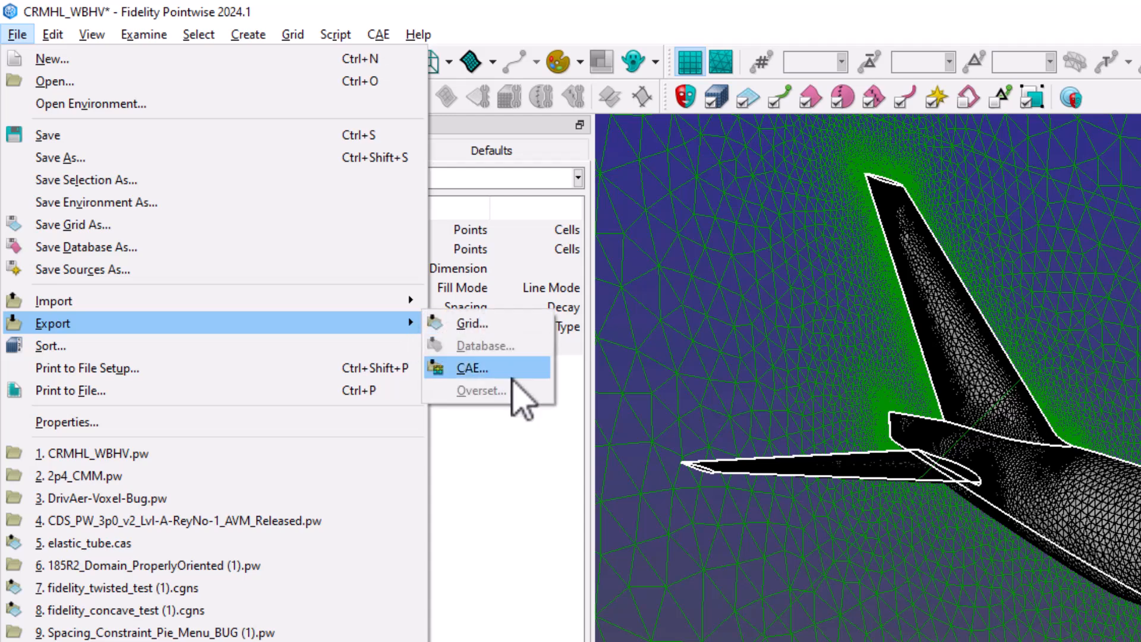
{"action": "left_click", "coordinate": [472, 369]}
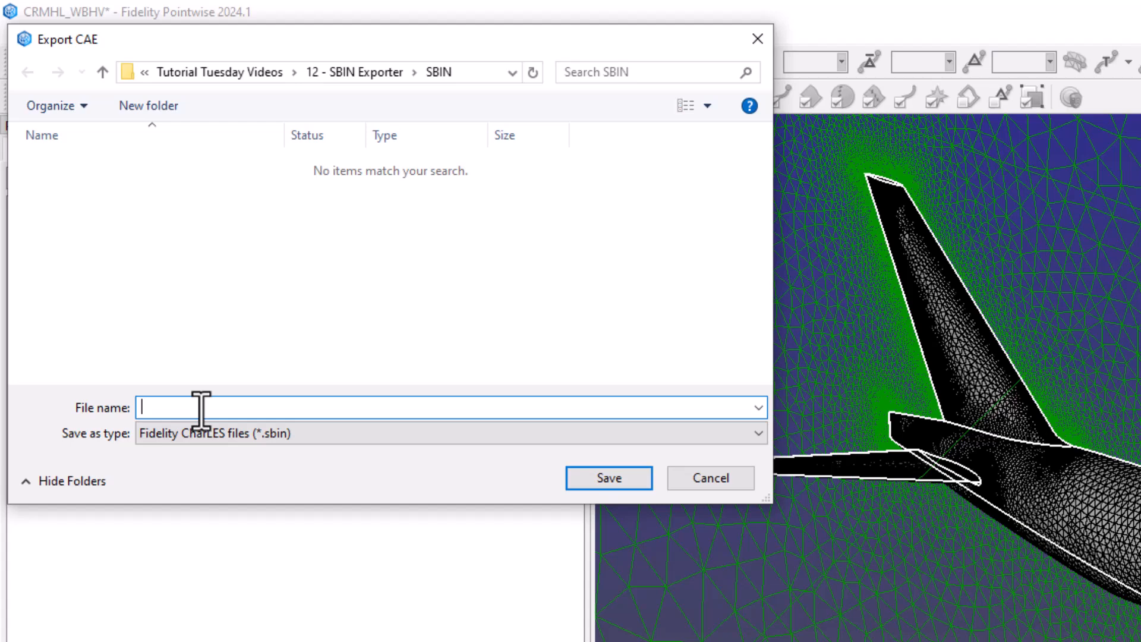
Step: Save the export as CRMHL_WBHV.sbin and confirm it without Mesh Link
{"action": "type", "text": "CRMHL_"}
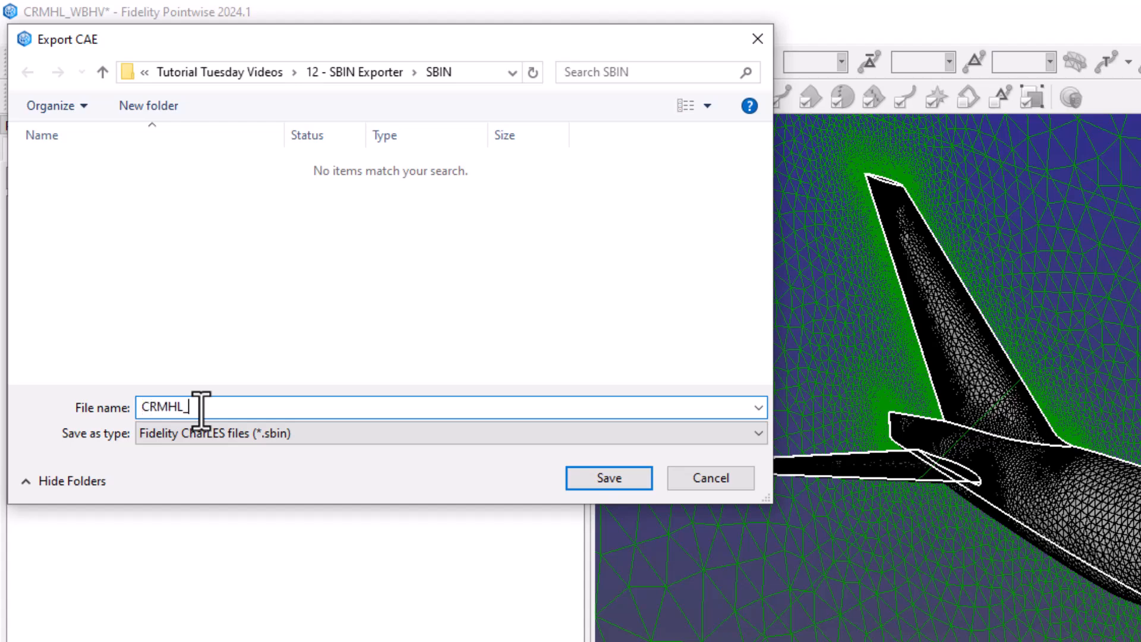
{"action": "type", "text": "WBHV"}
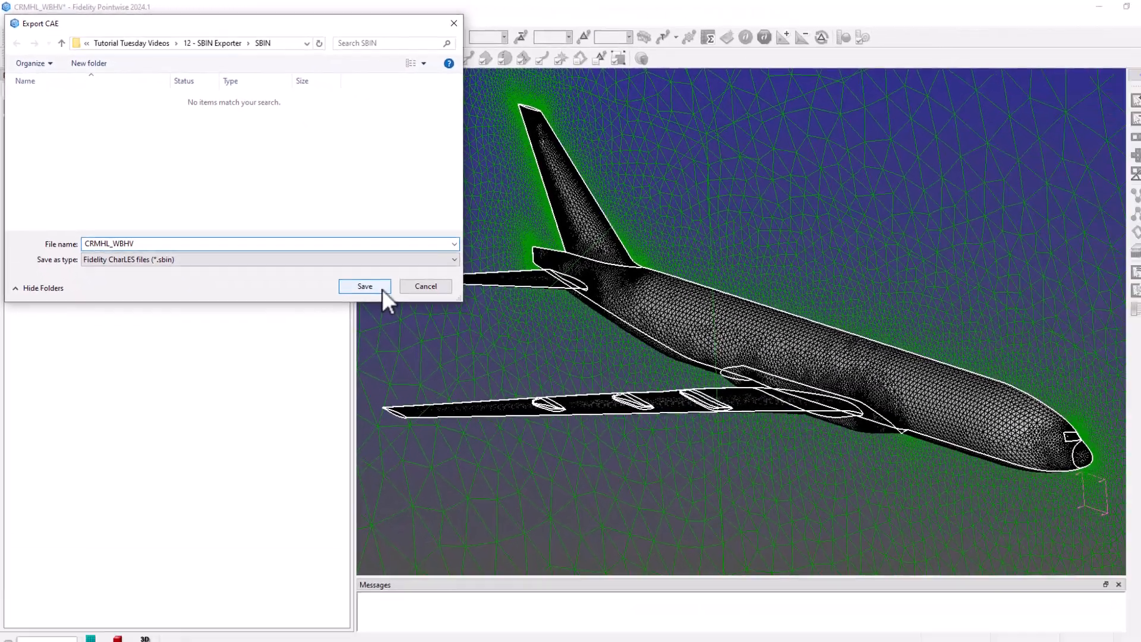
{"action": "left_click", "coordinate": [364, 285]}
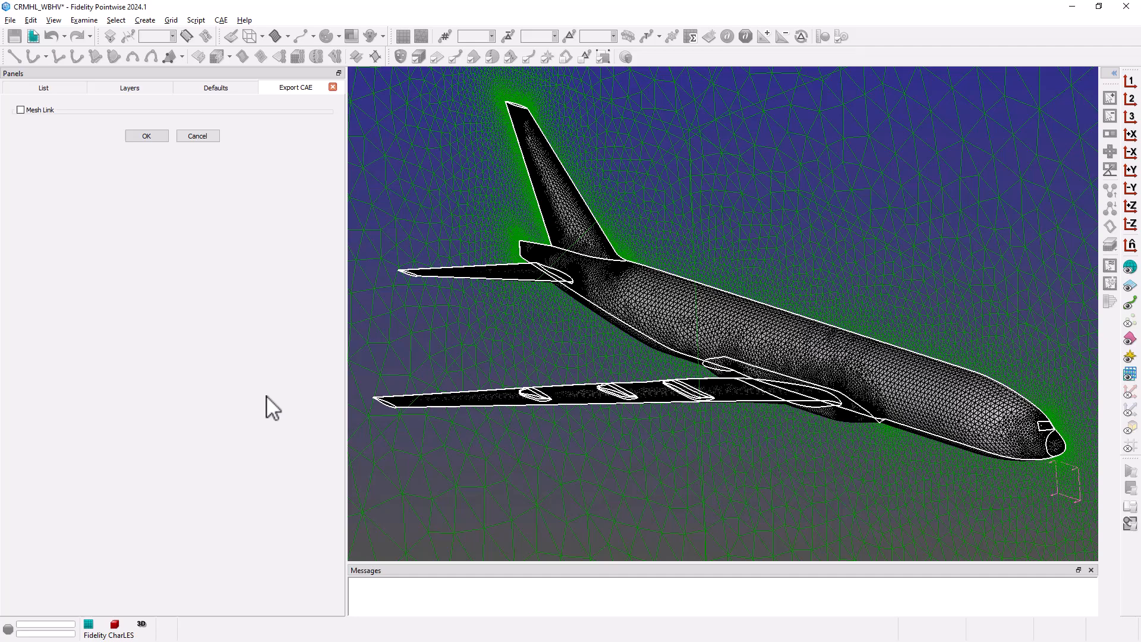
{"action": "left_click", "coordinate": [148, 136]}
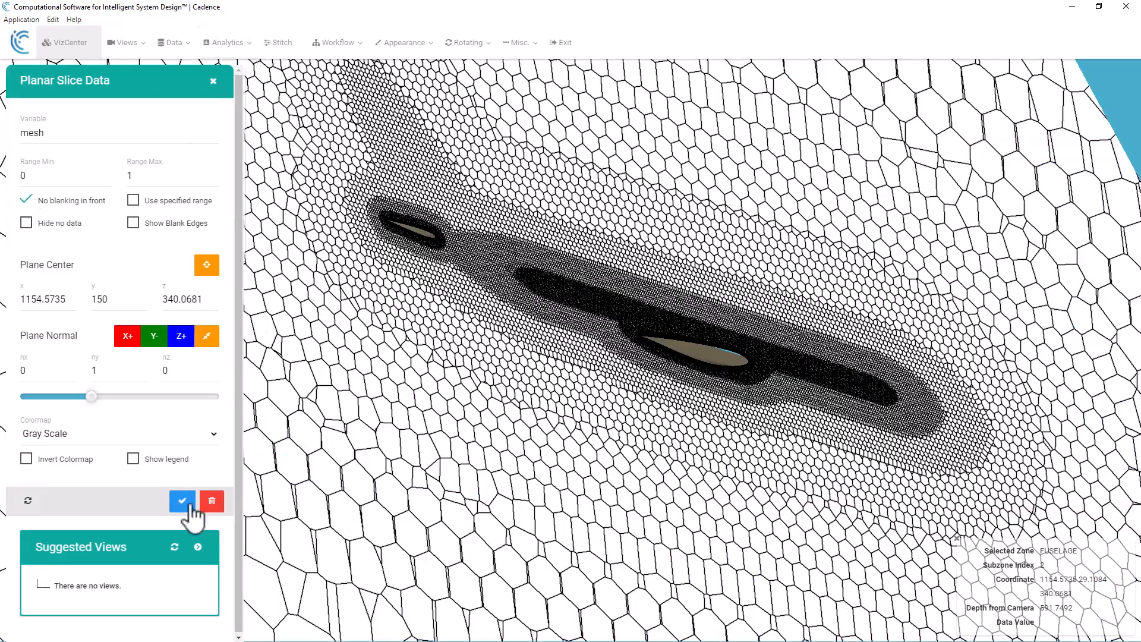
Step: Apply a Y-normal planar slice in the viewer to reveal polyhedral cells around the wing and tail
{"action": "left_click", "coordinate": [180, 500]}
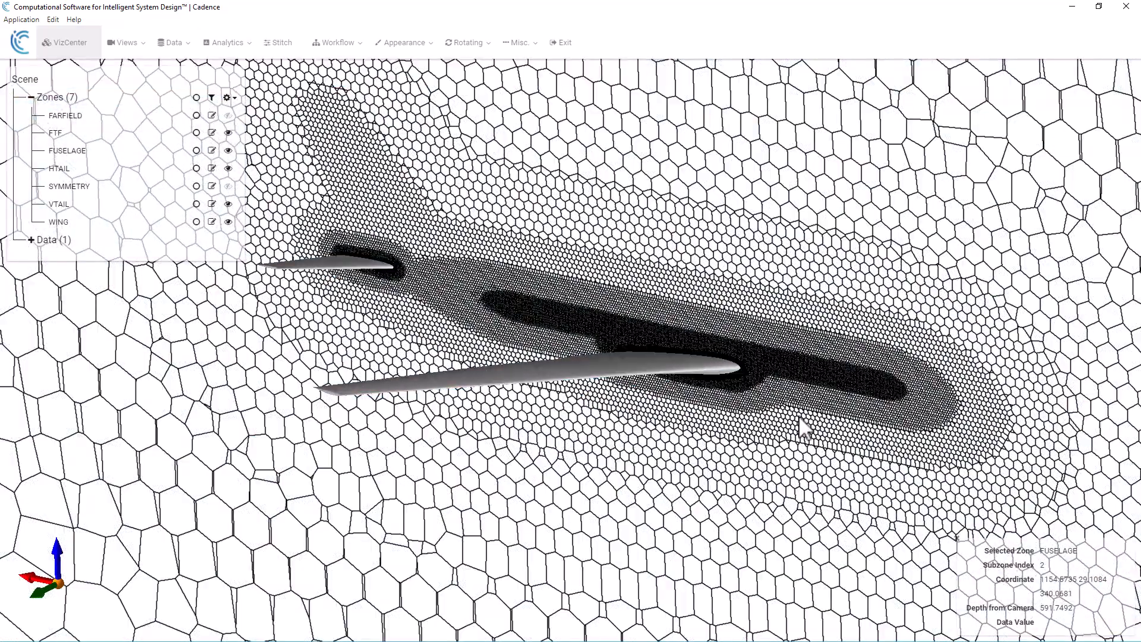